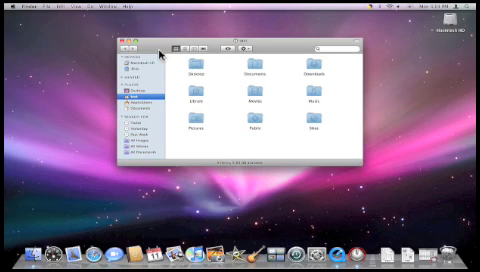
pyautogui.moveTo(160, 44)
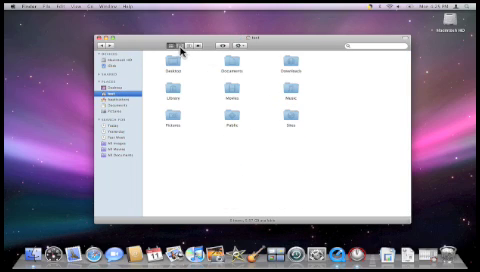
# Switch the home folder window to List view showing dates, sizes and kinds
pyautogui.click(180, 48)
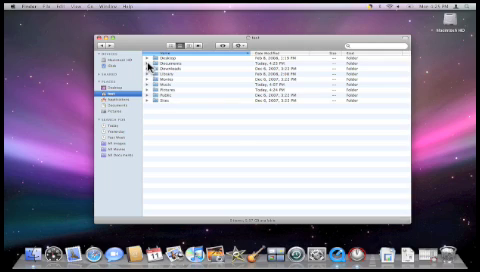
pyautogui.click(146, 64)
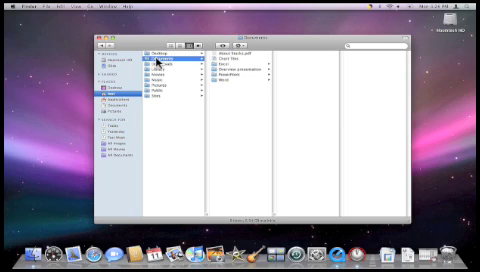
pyautogui.moveTo(225, 62)
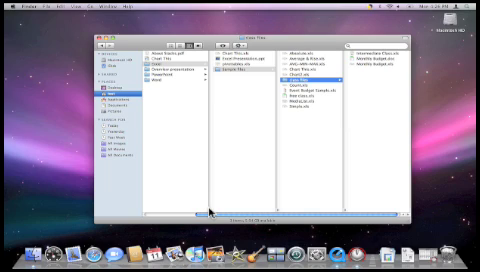
pyautogui.moveTo(235, 90)
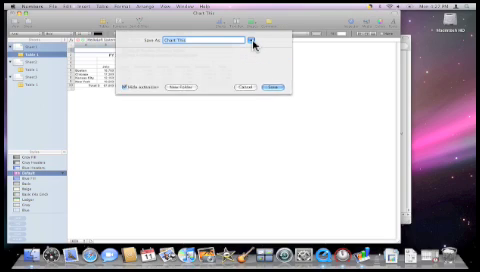
# Save Chart This into a new Video folder under Sample Files > Class Files
pyautogui.click(254, 44)
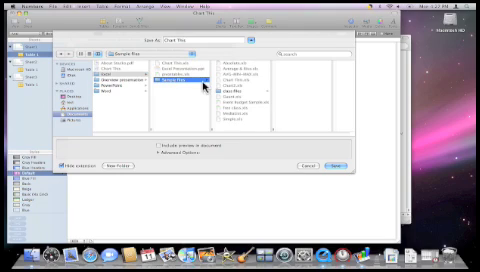
pyautogui.click(180, 86)
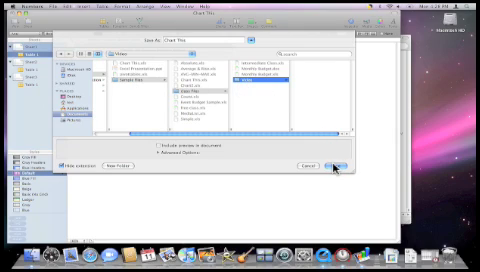
pyautogui.click(332, 161)
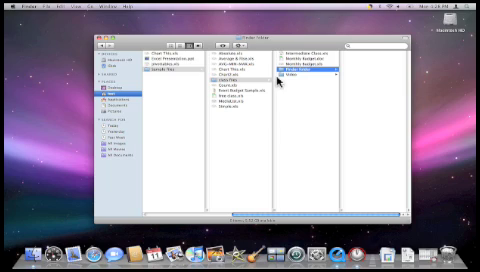
pyautogui.moveTo(295, 82)
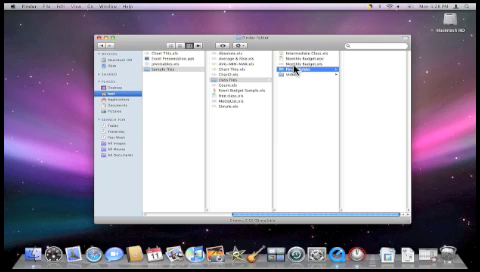
# Select the Video folder beside the newly named Finder Folder in Class Files
pyautogui.click(305, 73)
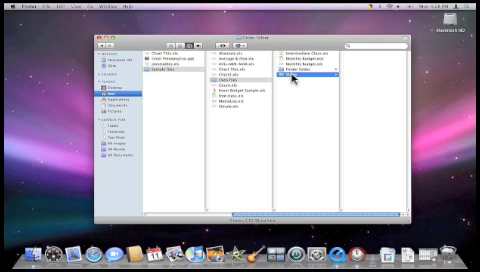